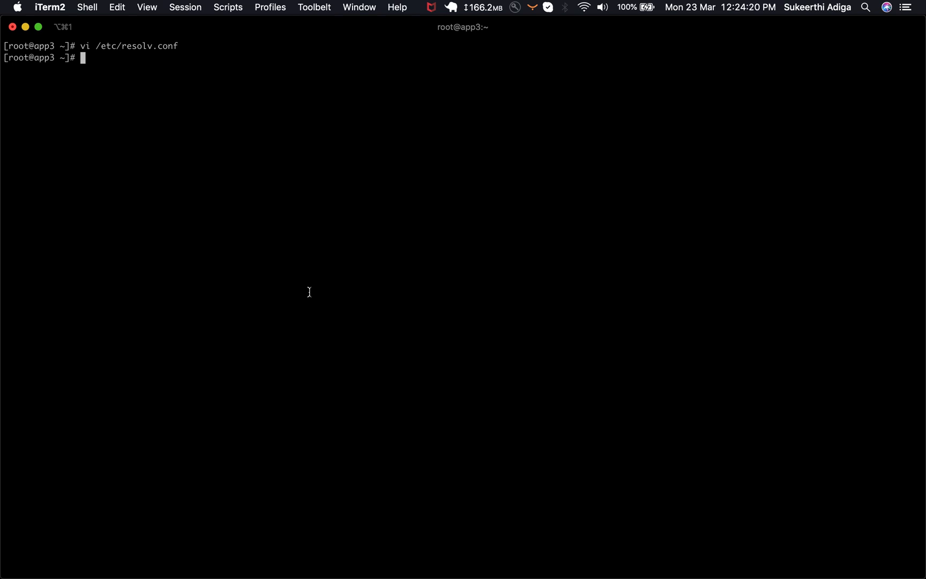
# Step: Edit /etc/resolv.conf in vi with nameservers 8.8.8.8 and 8.8.4.4 and save with :wq
pyautogui.press('ctrl+r')
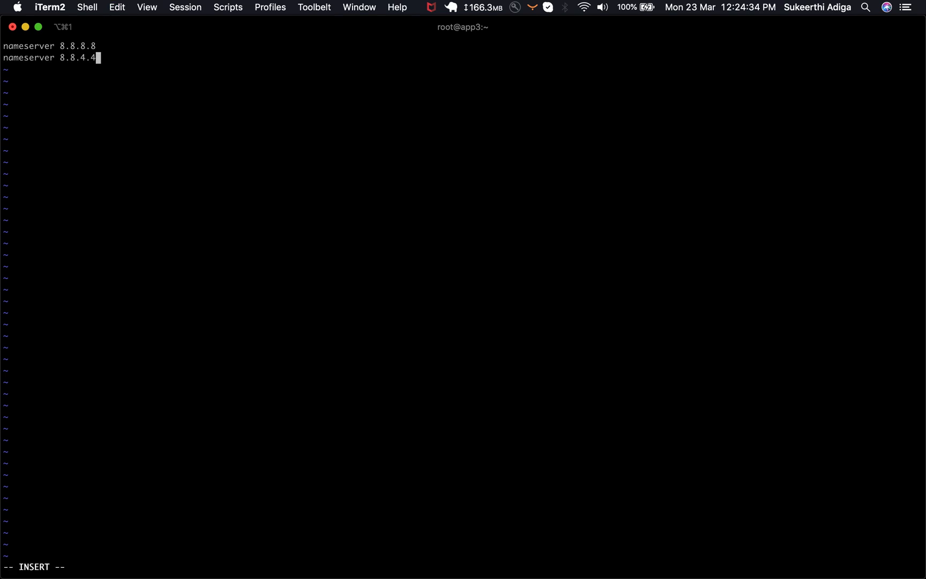
pyautogui.write(':')
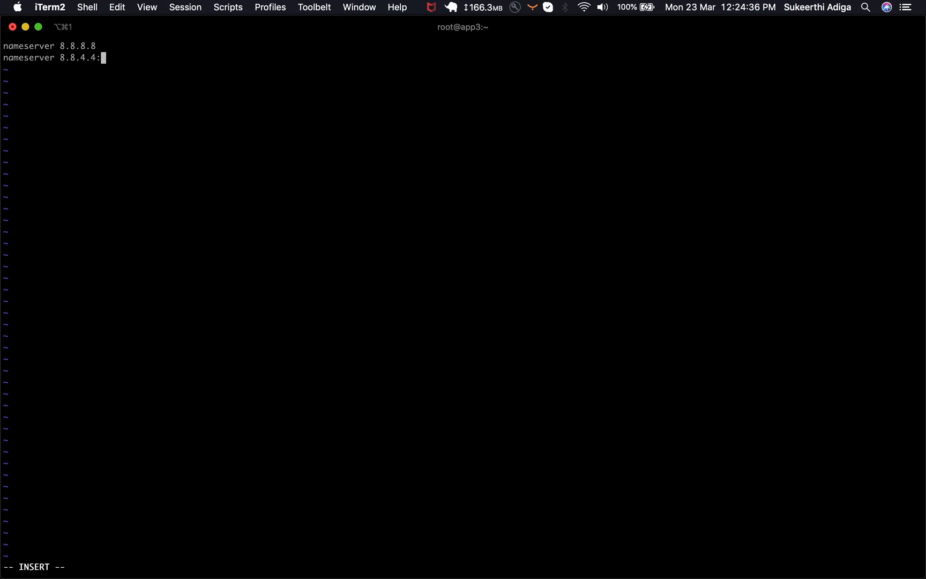
pyautogui.press('Escape')
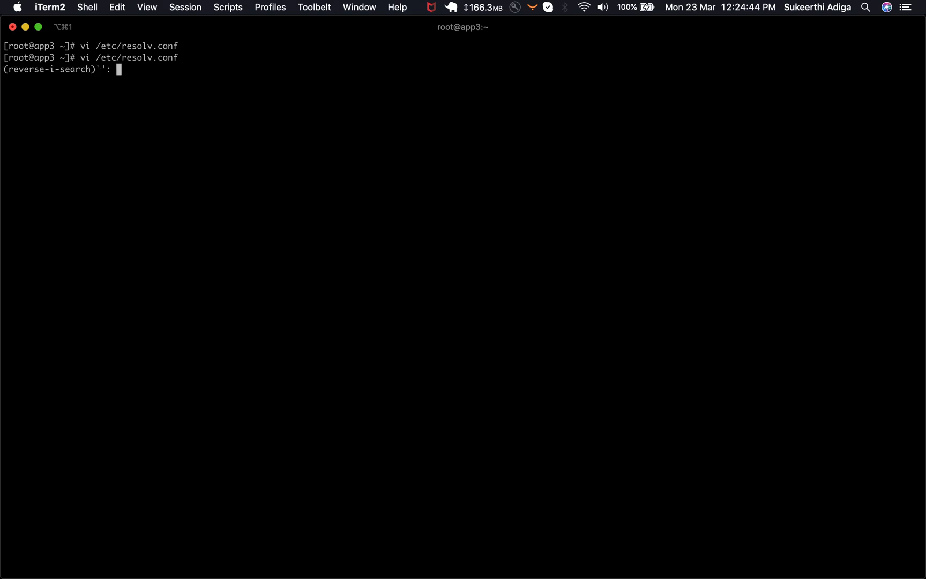
# Step: Recall and run sudo systemctl restart NetworkManager.service via history search 'rest'
pyautogui.write('restart NetworkManager.service')
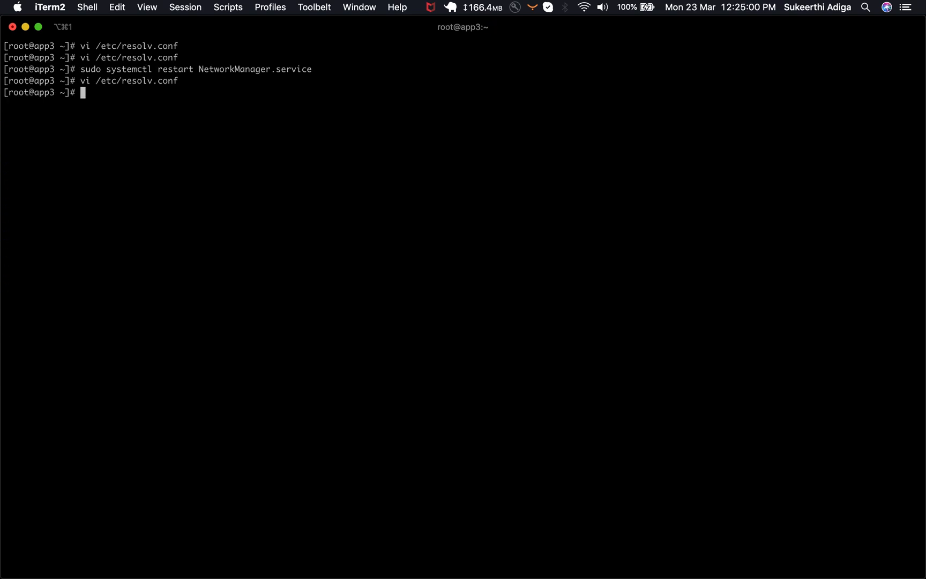
# Step: Insert dns=none above the plugins line under [main] in /etc/NetworkManager/NetworkManager.conf
pyautogui.press('ctrl+r')
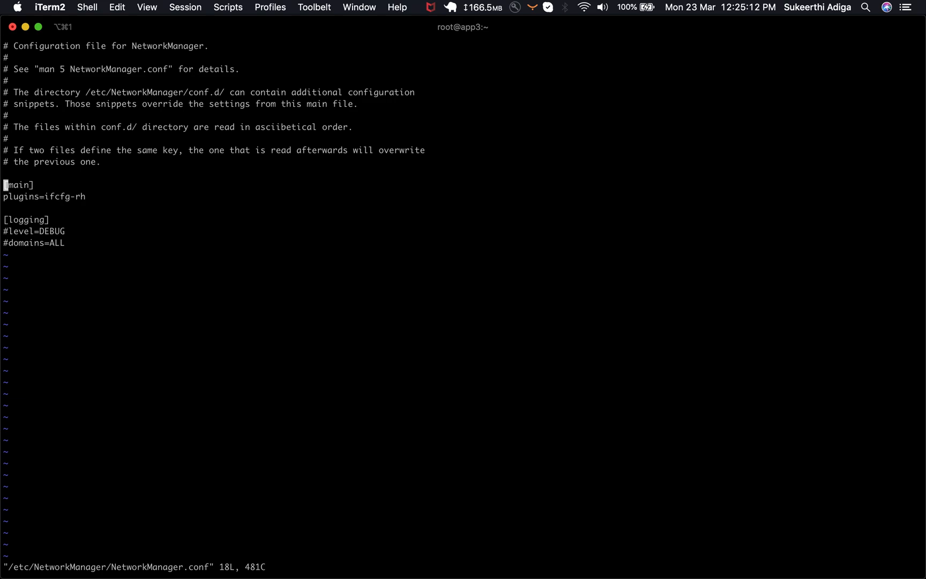
pyautogui.press('i')
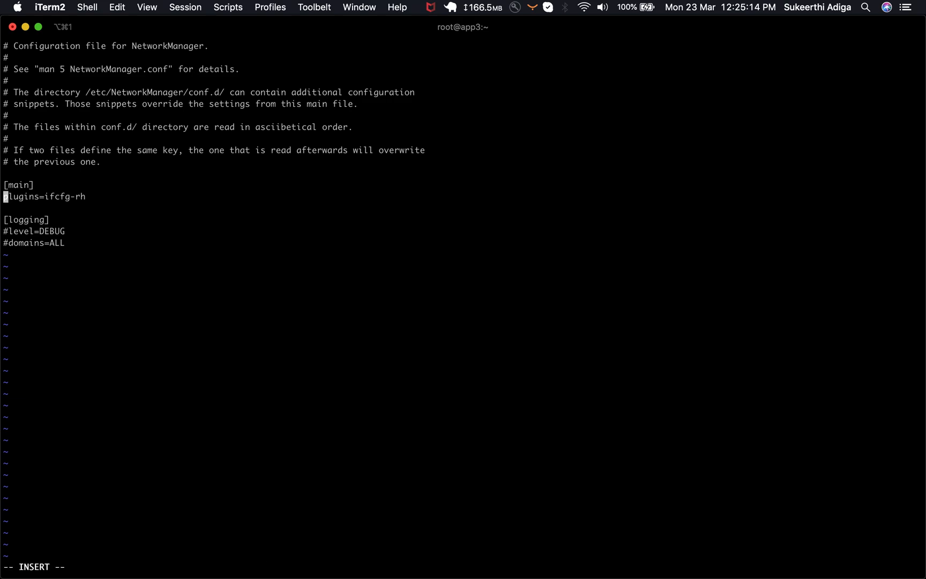
pyautogui.write('dns')
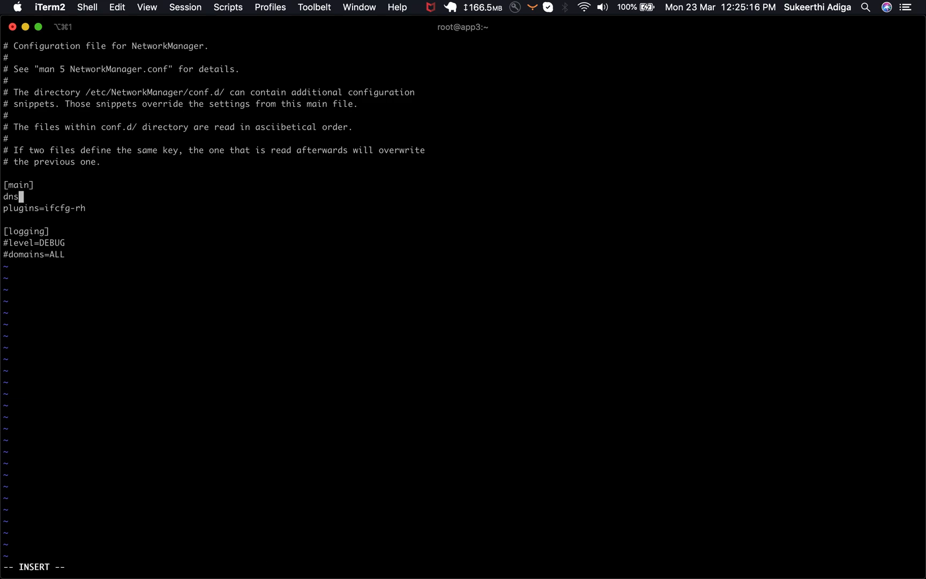
pyautogui.write('=none')
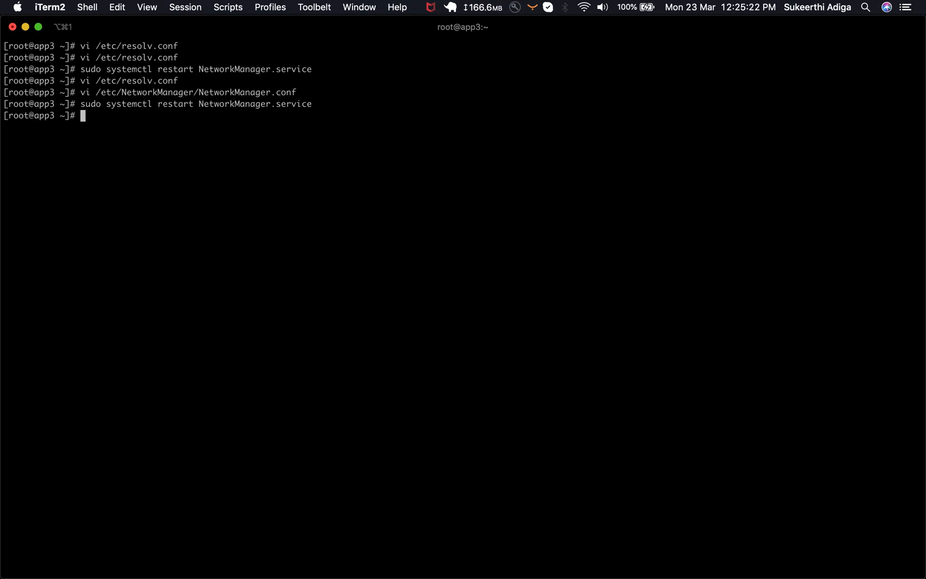
pyautogui.moveTo(311, 297)
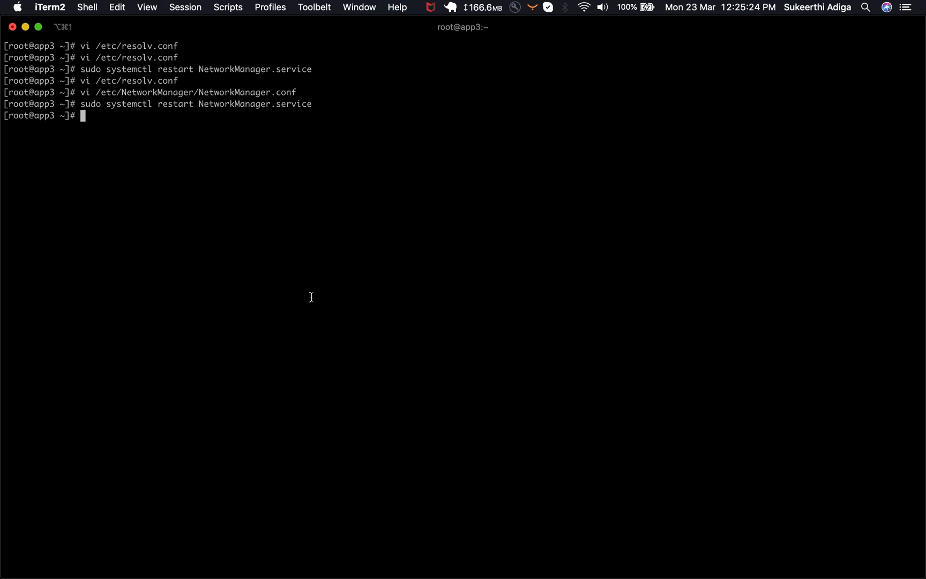
# Step: Reopen /etc/resolv.conf and replace the generated contents with nameserver 8.8.8.8
pyautogui.press('ctrl+r')
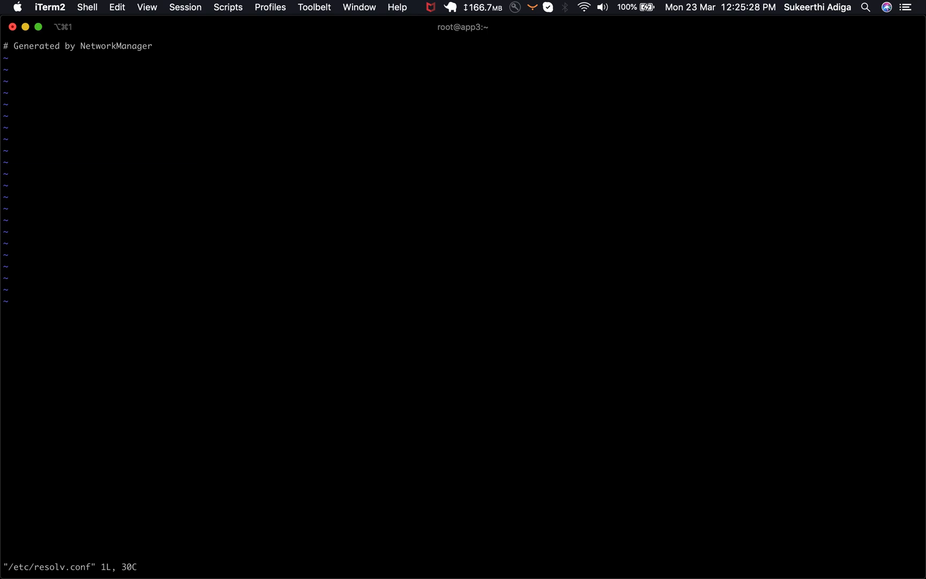
pyautogui.write('nameserver 8.8.8.8')
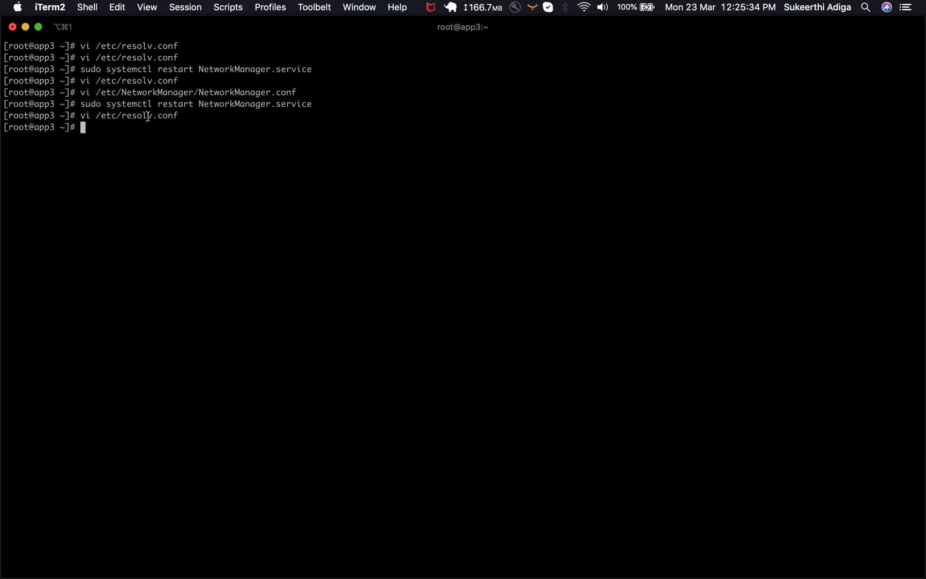
# Step: Restart NetworkManager from history, then reopen /etc/resolv.conf to verify 8.8.8.8 and 8.8.4.4 remain
pyautogui.press('ctrl+r')
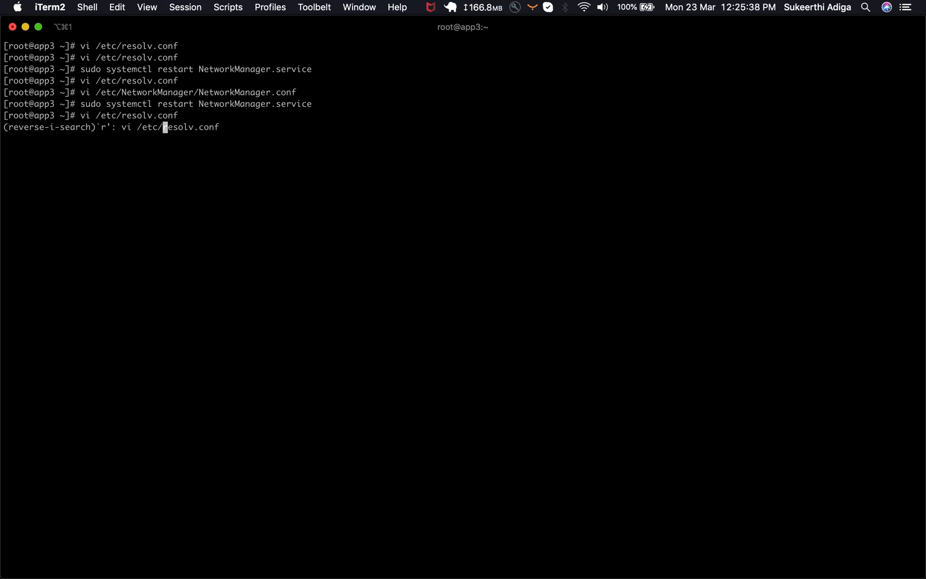
pyautogui.write('estart NetworkManager.service')
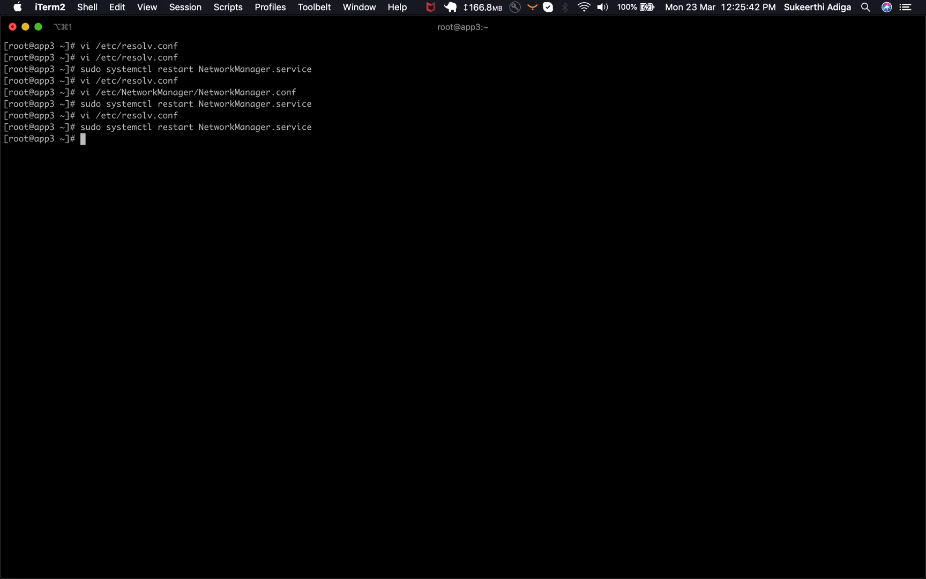
pyautogui.press('ctrl+r')
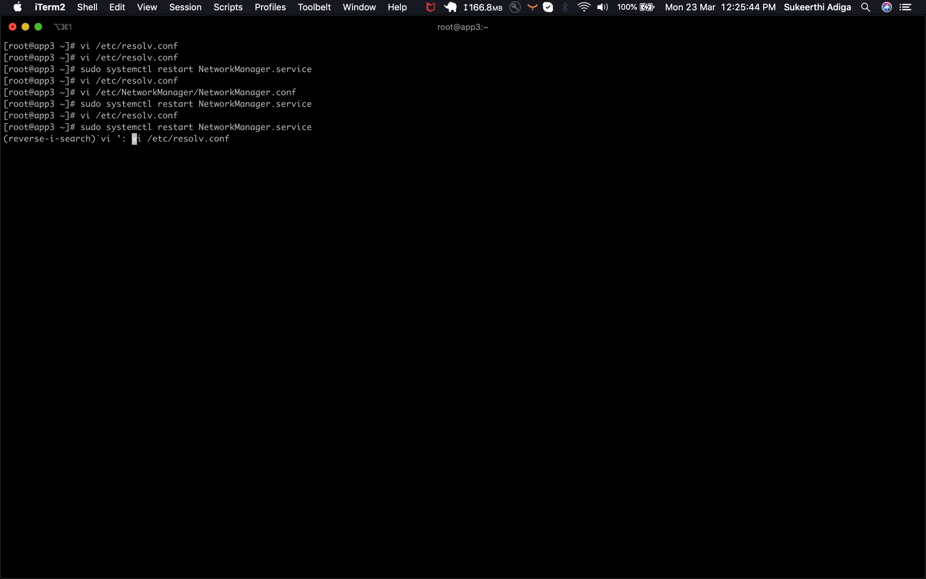
pyautogui.press('enter')
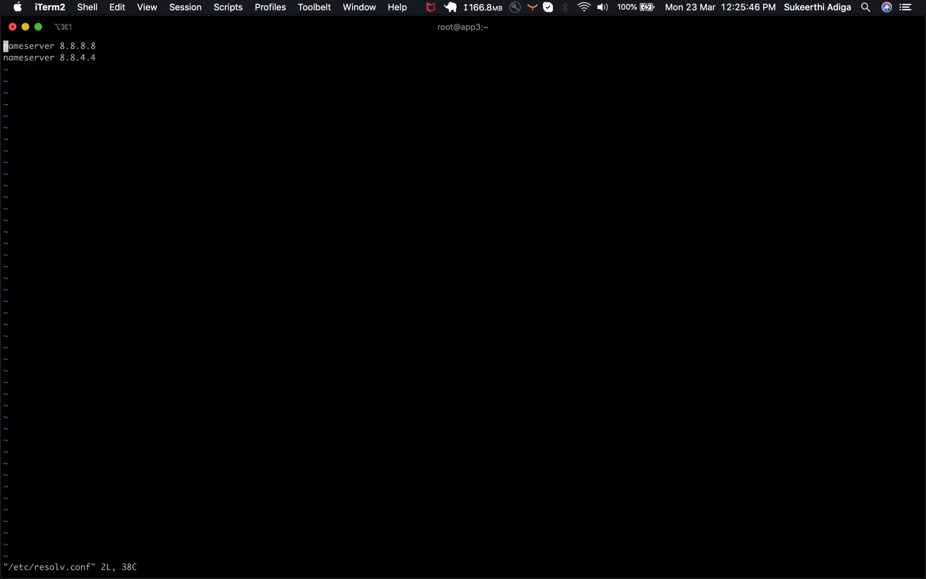